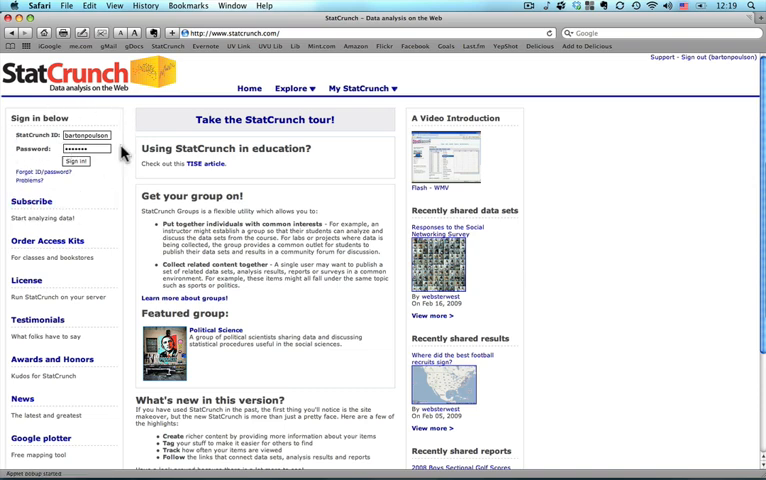
mouse_move(316, 119)
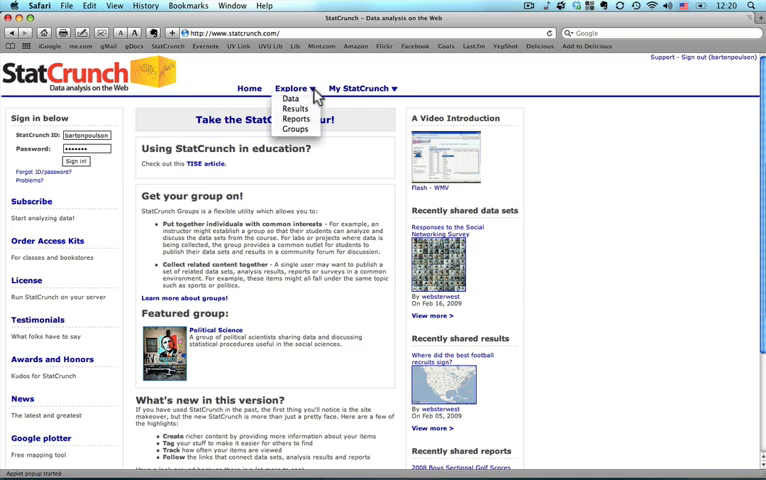
mouse_move(290, 98)
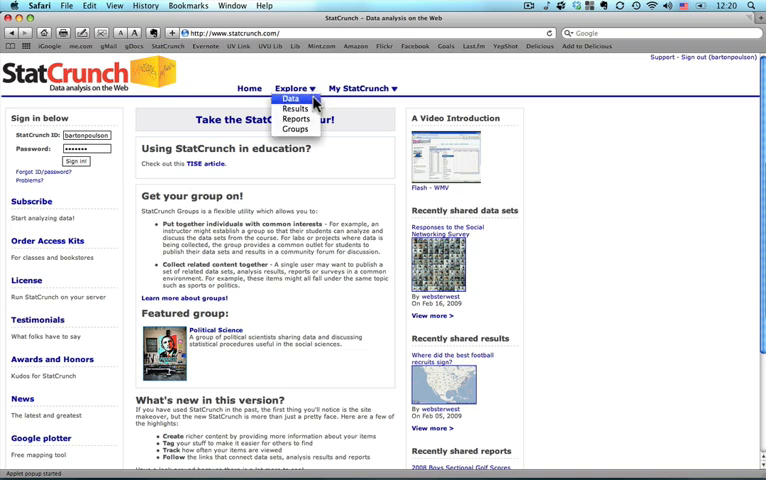
Browse StatCrunch's shared data sets to find YMS Table 1.15.
left_click(290, 99)
type("yms Table 1.15")
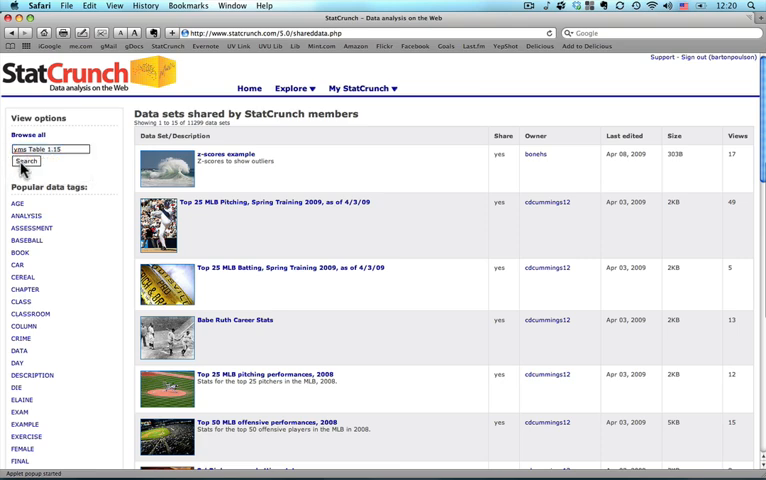
Search for 'yms Table 1.15' and load the SAT-by-state data set.
left_click(26, 161)
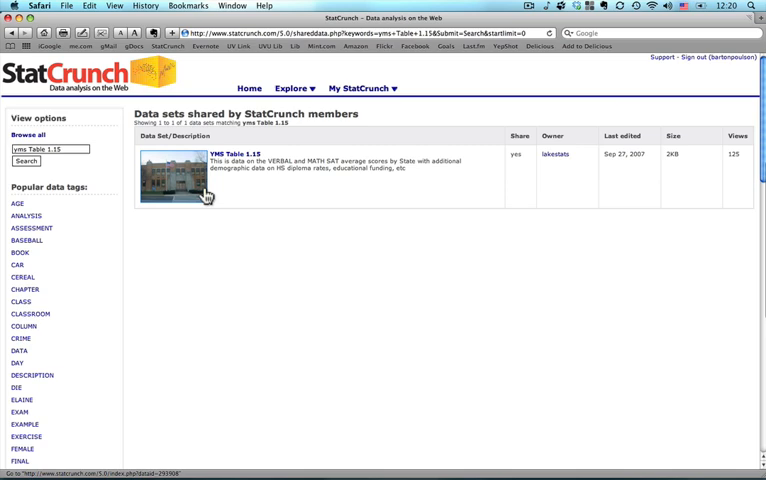
mouse_move(188, 192)
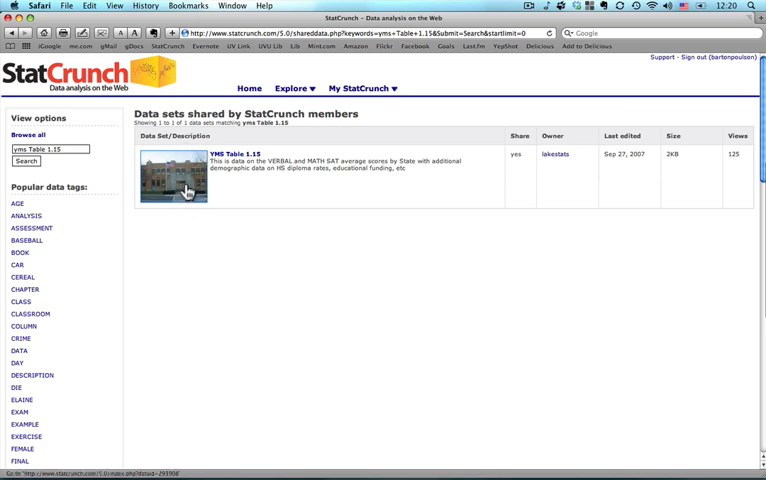
left_click(217, 156)
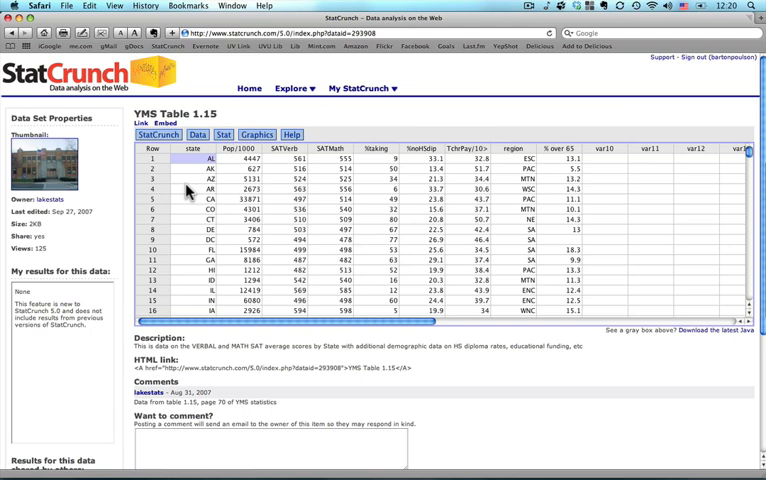
mouse_move(221, 174)
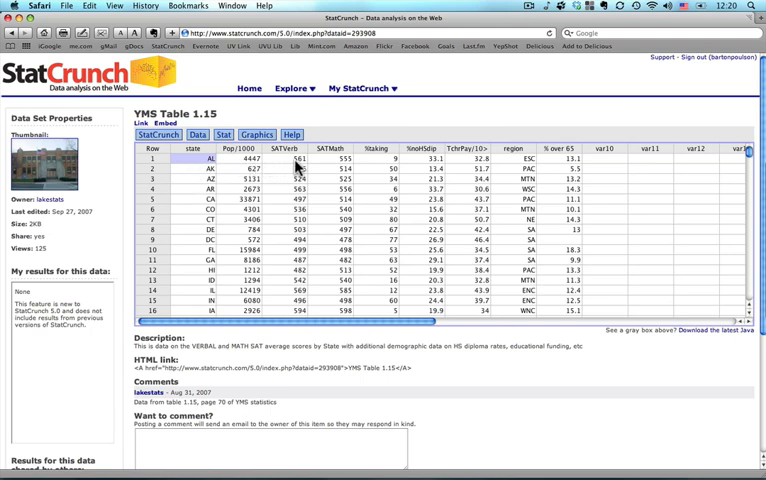
mouse_move(420, 168)
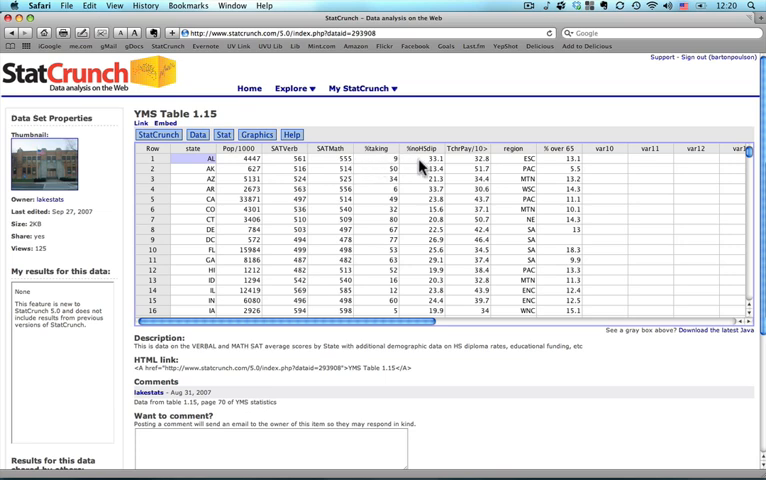
mouse_move(497, 160)
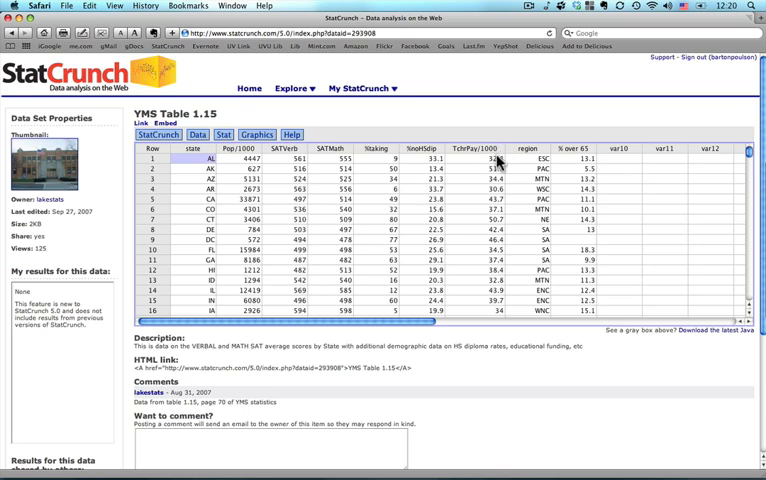
mouse_move(540, 158)
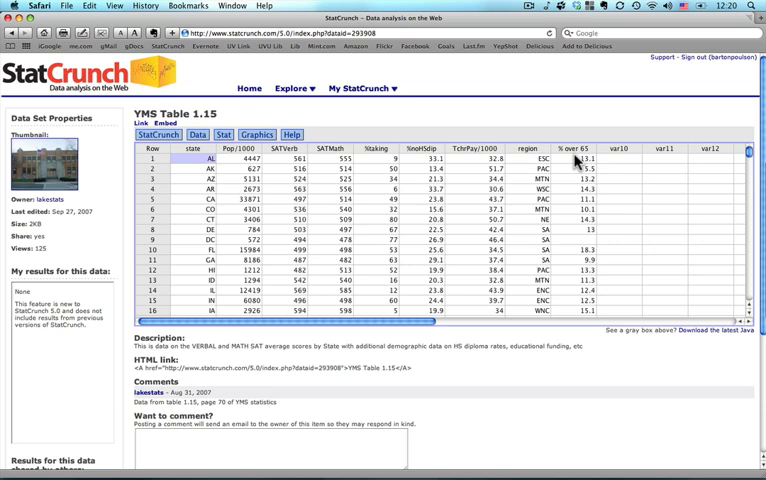
mouse_move(463, 158)
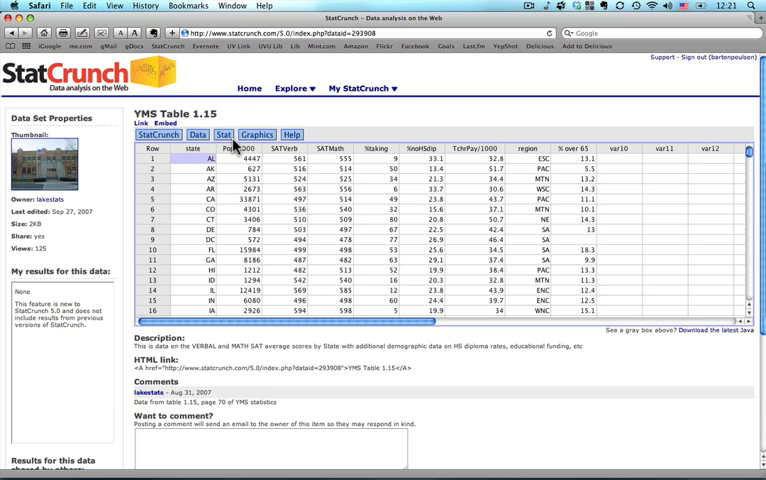
Choose Stat > Regression > Simple Linear to open the regression dialog.
left_click(223, 134)
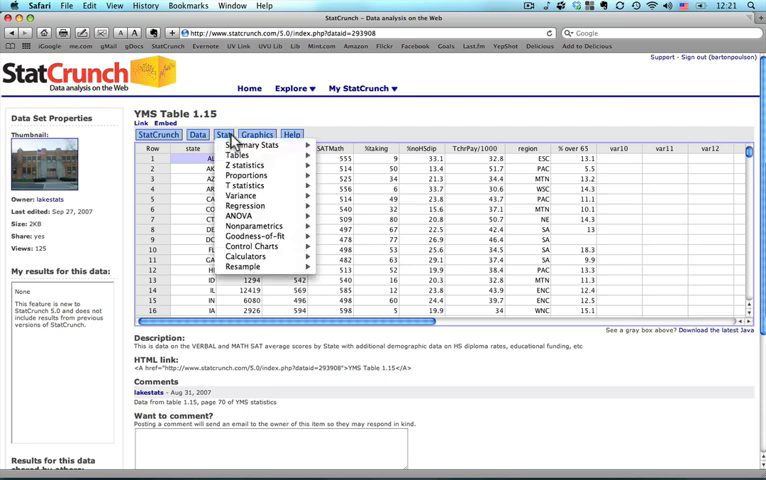
mouse_move(245, 196)
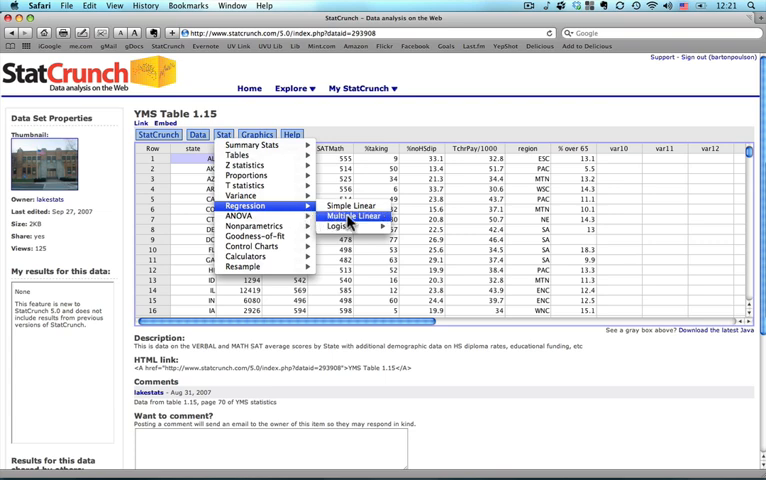
mouse_move(356, 205)
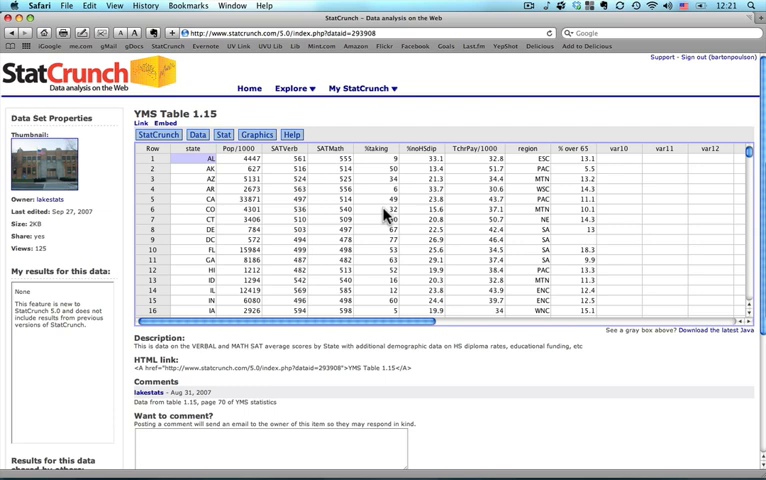
left_click(222, 134)
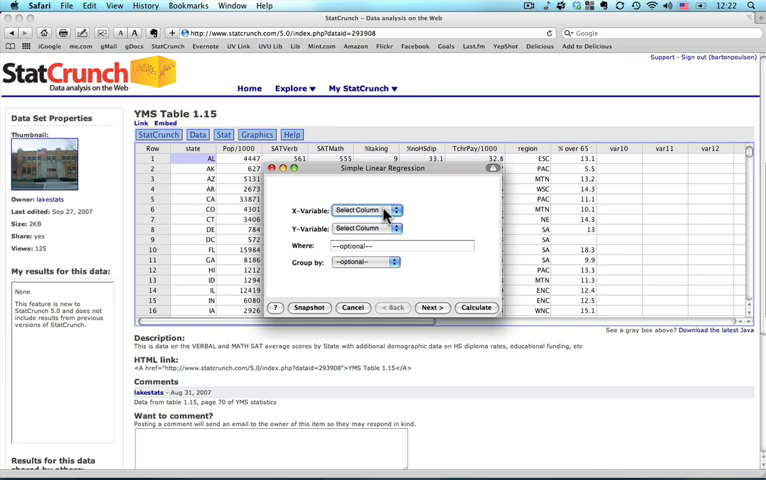
Select TchrPay/1000 as X-Variable and SATMath as Y-Variable.
left_click(396, 210)
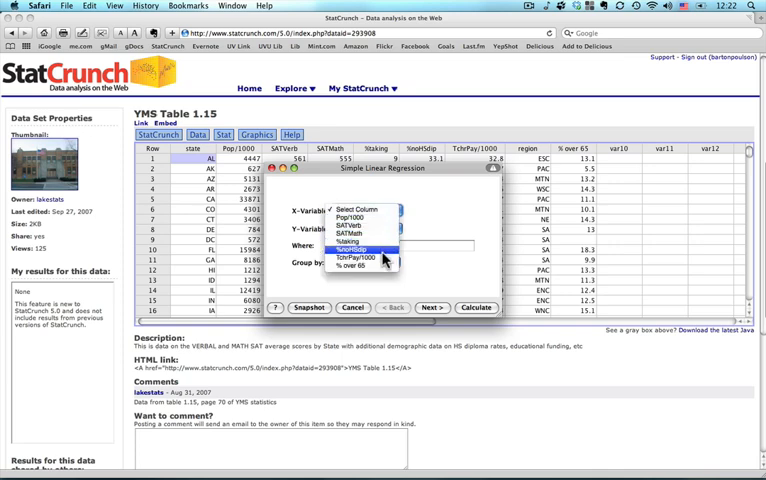
left_click(366, 257)
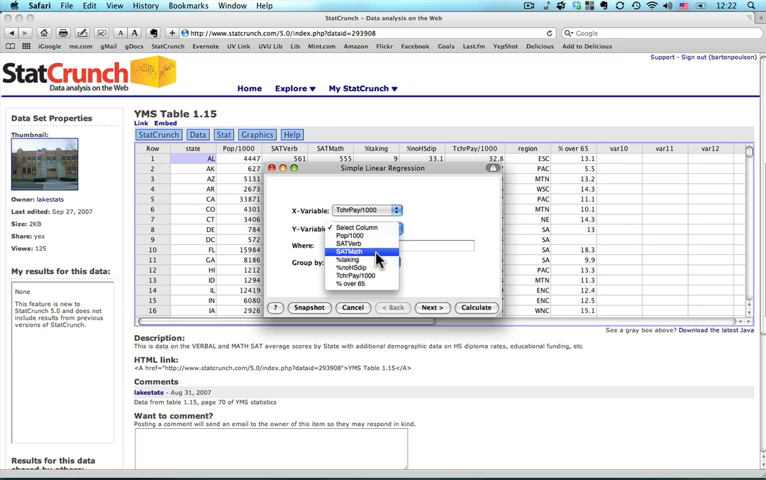
left_click(370, 252)
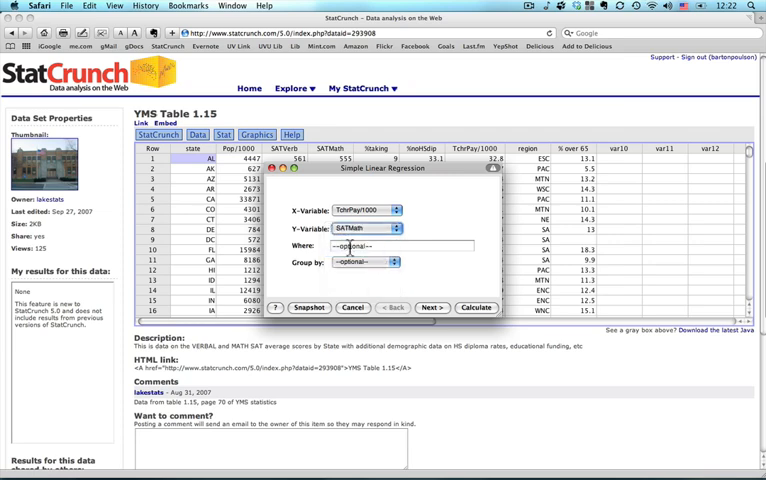
mouse_move(394, 291)
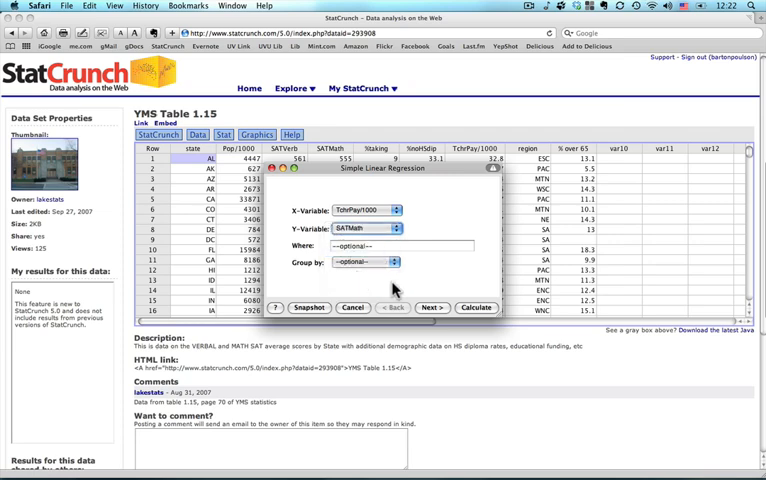
Enable 'Plot the fitted line' and advance to the graph layout settings.
left_click(432, 307)
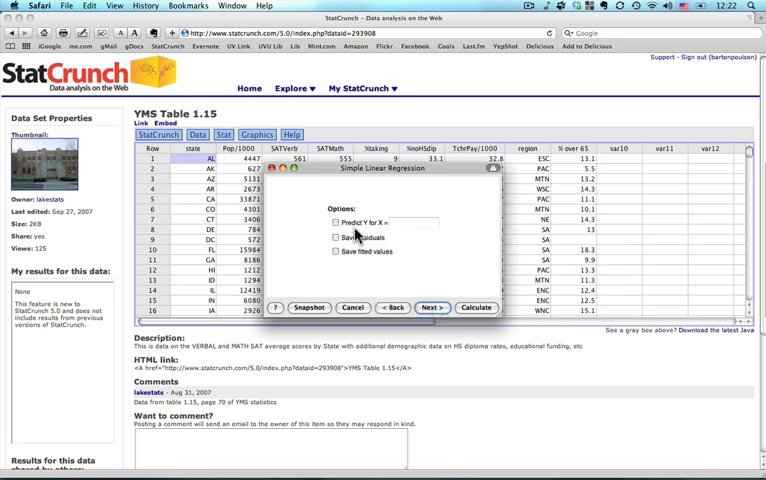
mouse_move(313, 225)
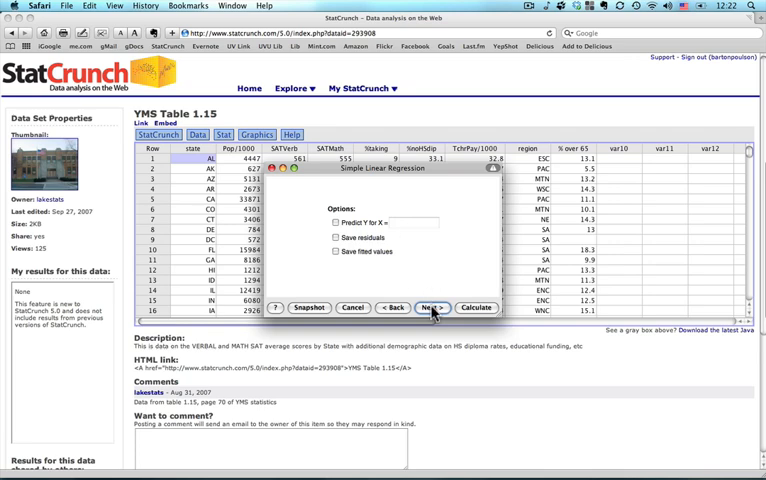
left_click(431, 307)
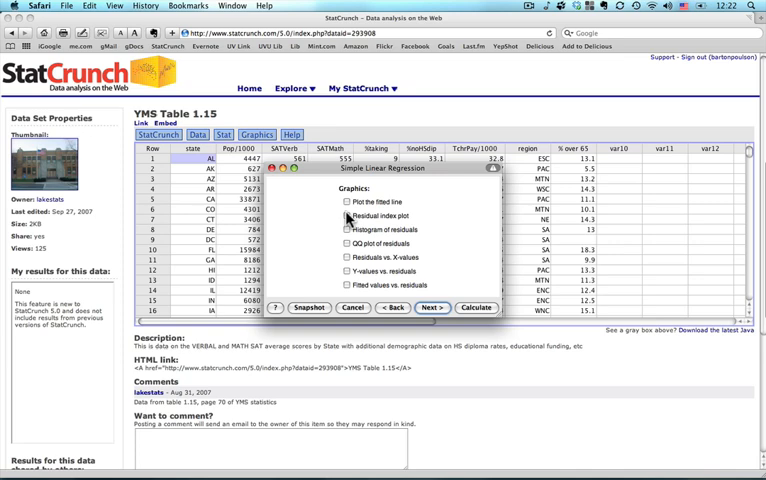
left_click(348, 202)
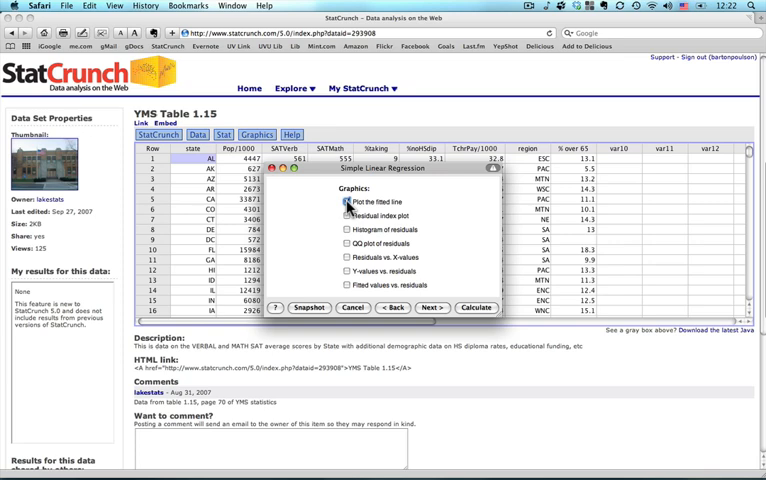
left_click(346, 202)
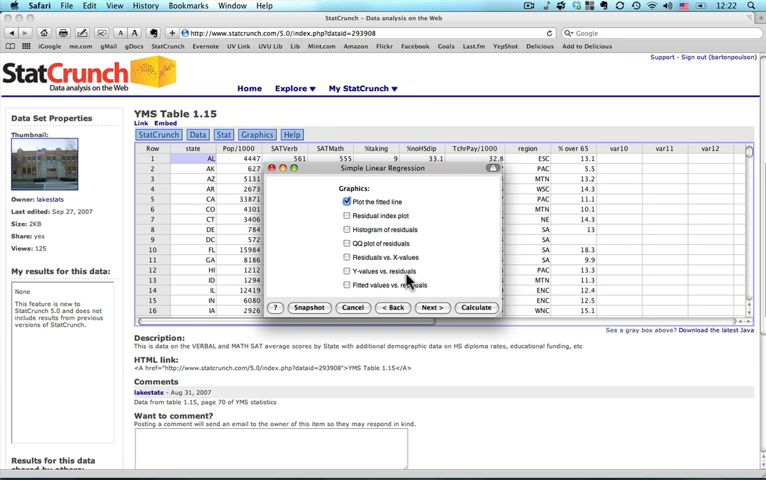
left_click(431, 307)
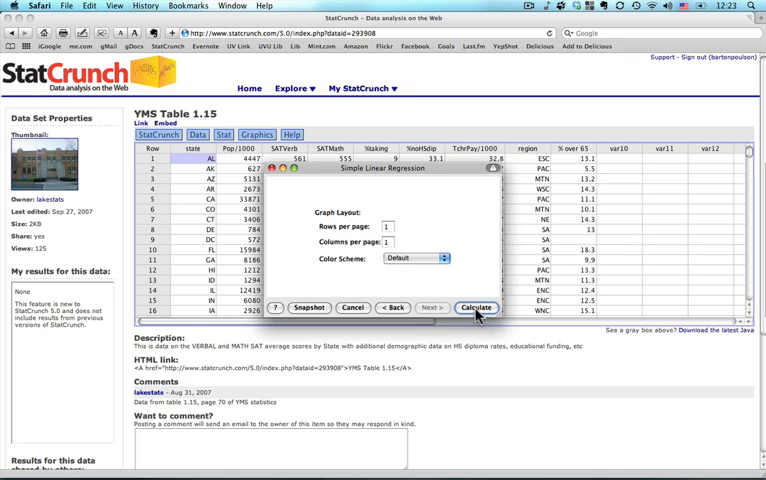
Calculate the regression, giving SATMath = 611.99805 − 2.0896568 TchrPay/1000, R² ≈ 0.142.
left_click(477, 307)
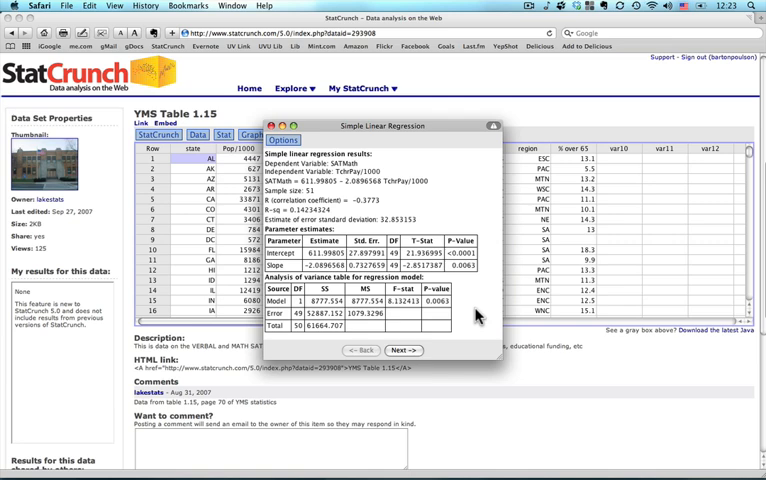
mouse_move(463, 315)
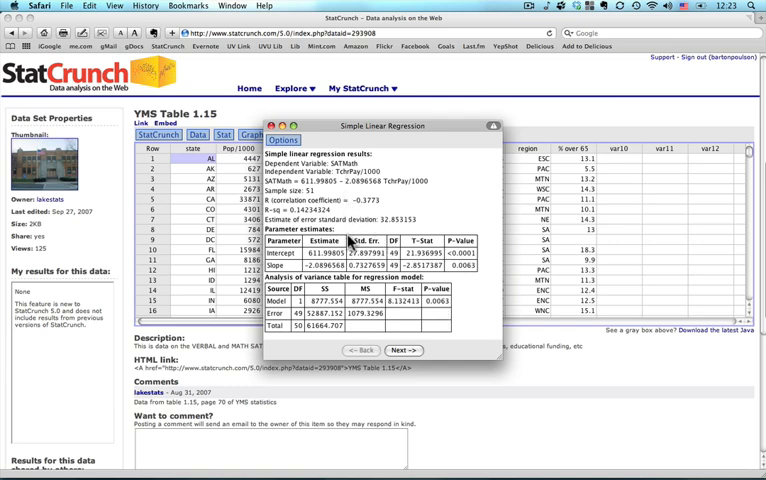
mouse_move(456, 222)
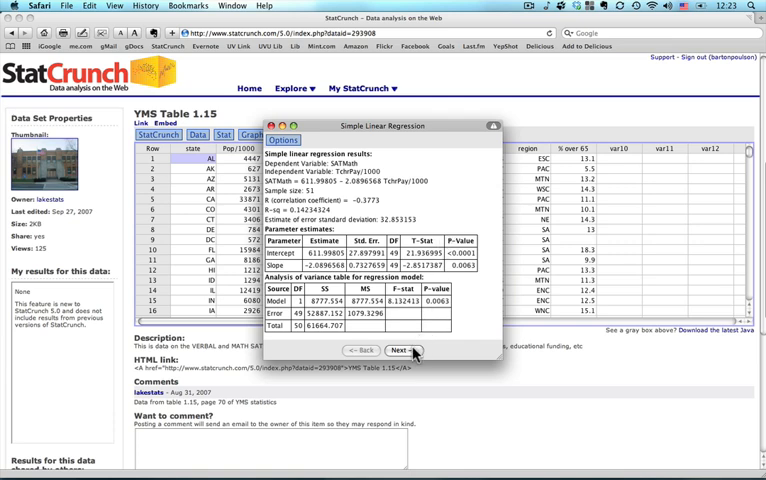
Advance to the downward-sloping fitted line plot of SATMath versus TchrPay/1000.
left_click(398, 351)
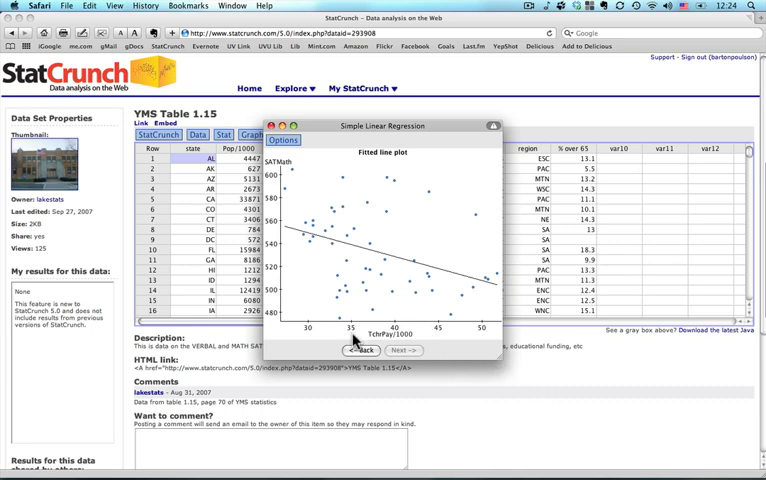
mouse_move(327, 235)
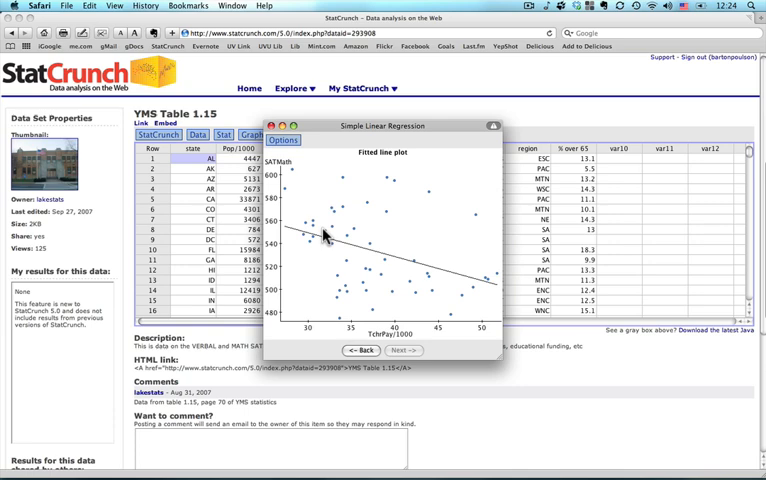
mouse_move(437, 297)
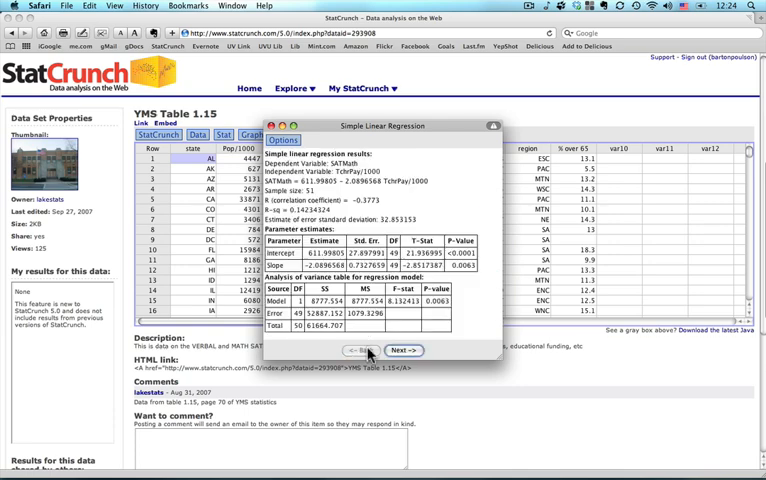
mouse_move(328, 125)
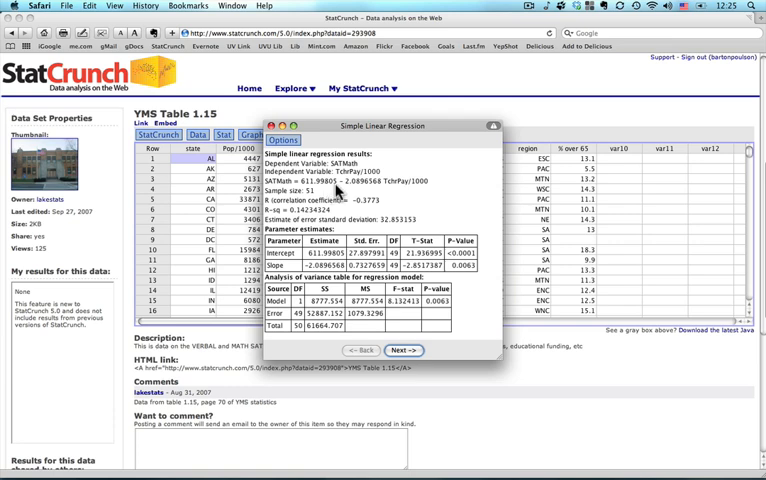
mouse_move(400, 195)
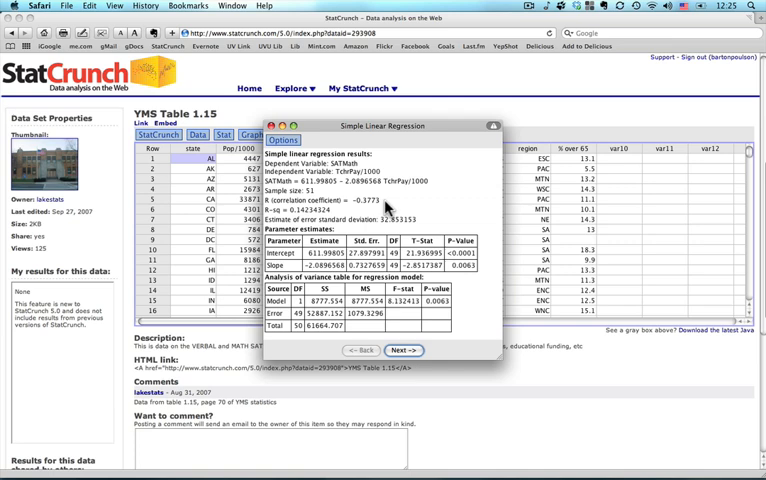
mouse_move(395, 205)
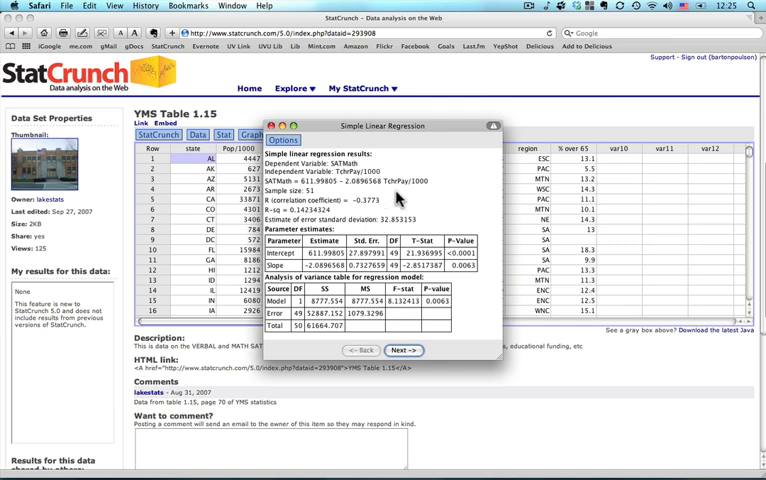
mouse_move(280, 222)
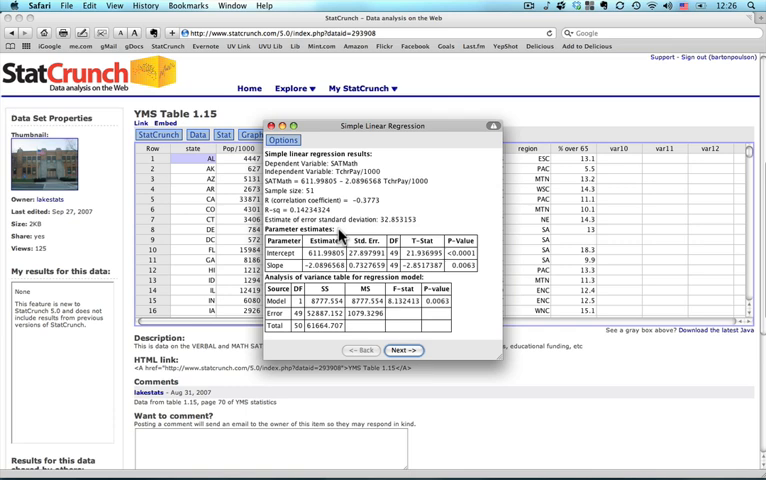
mouse_move(341, 232)
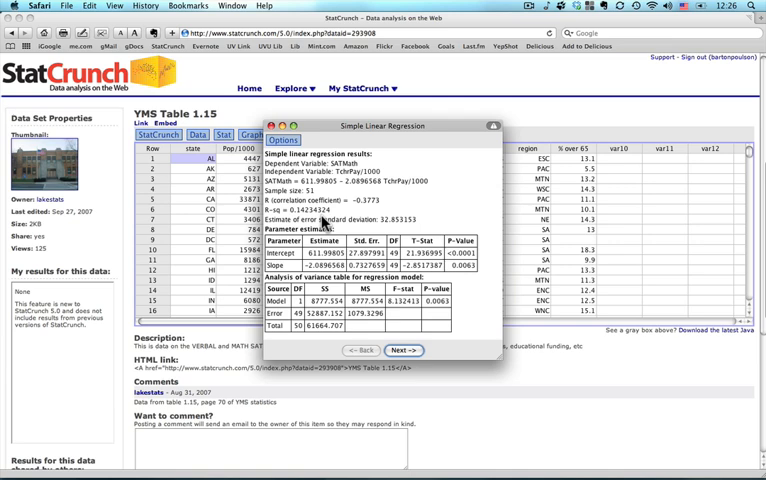
mouse_move(335, 213)
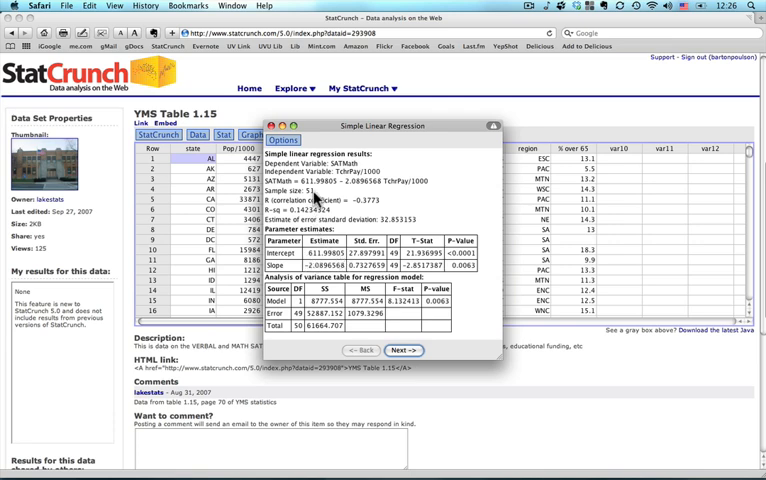
mouse_move(316, 205)
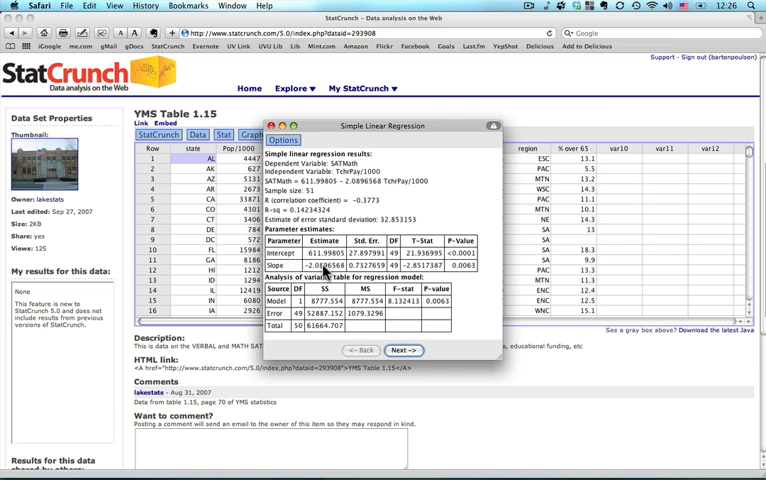
mouse_move(330, 278)
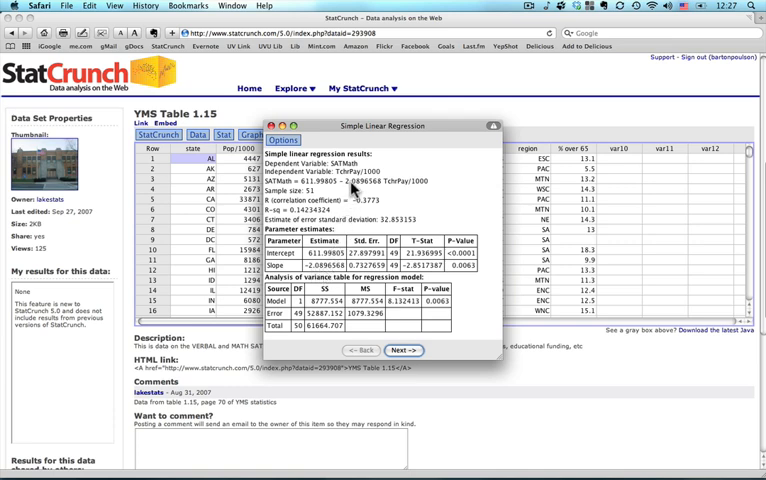
mouse_move(390, 197)
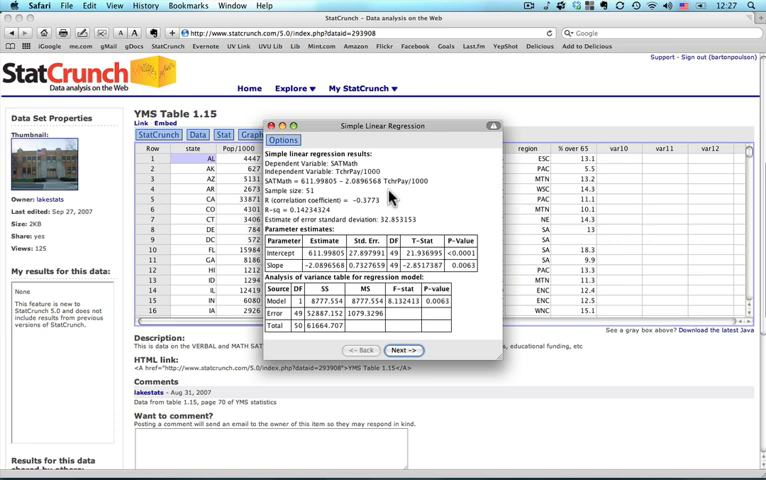
mouse_move(488, 245)
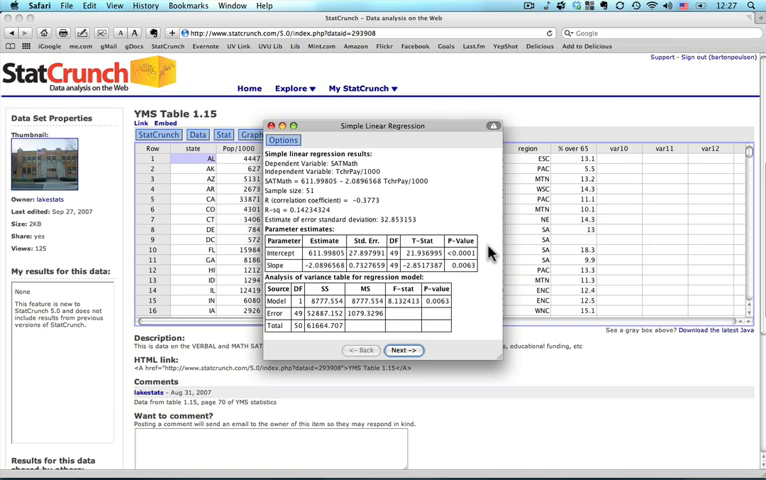
mouse_move(489, 254)
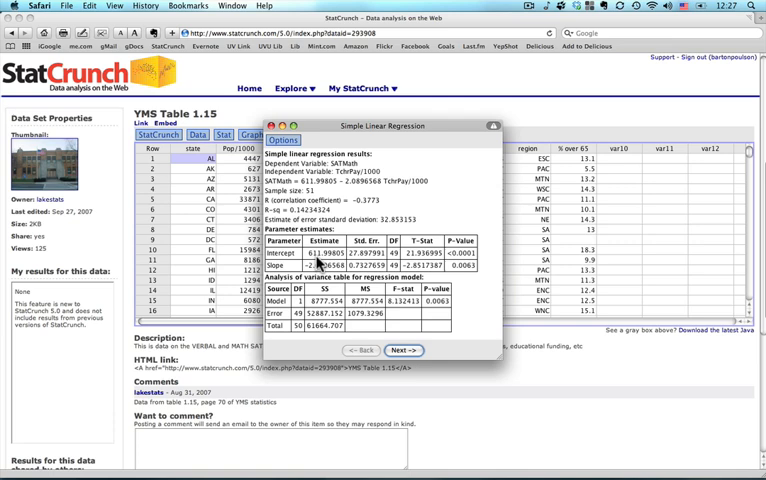
mouse_move(450, 253)
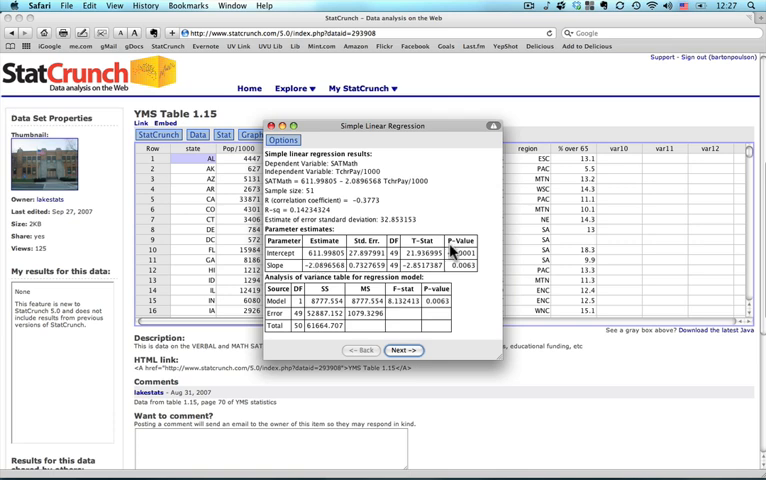
mouse_move(468, 268)
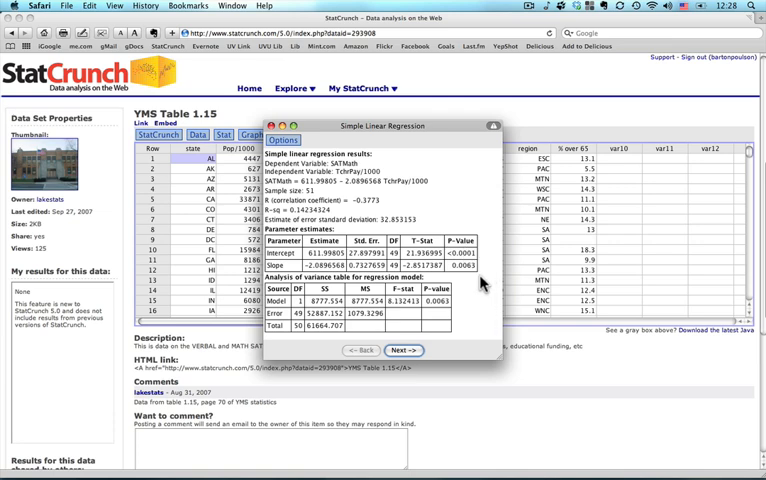
mouse_move(456, 320)
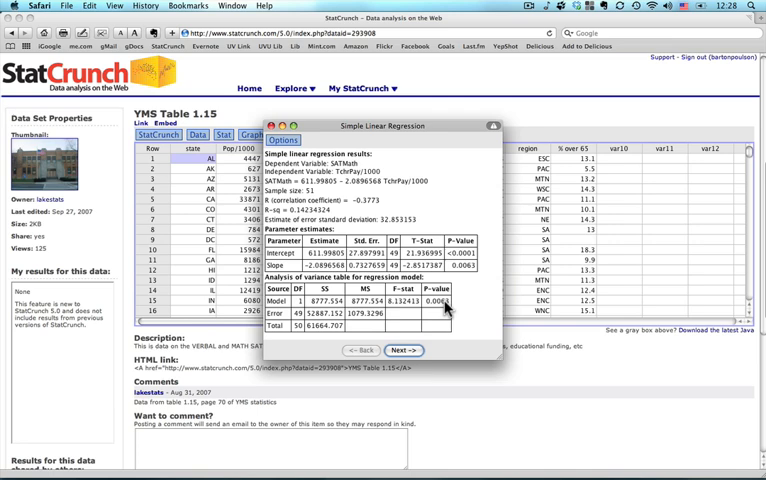
Return from the estimates and ANOVA tables to the fitted line plot.
left_click(404, 350)
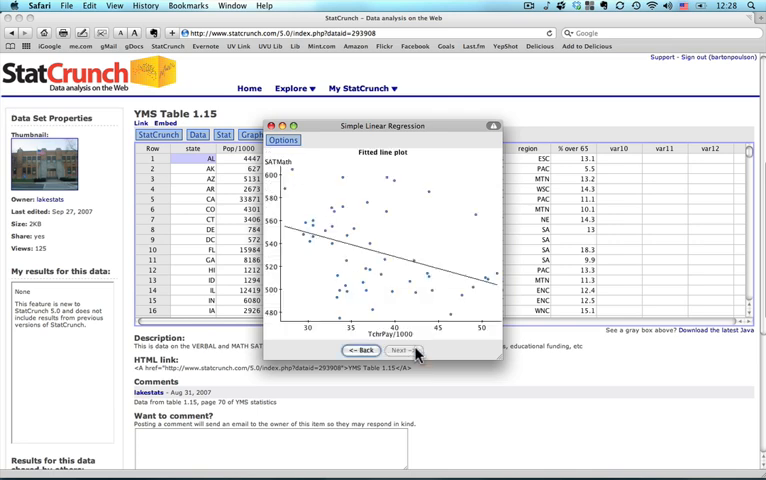
left_click(404, 350)
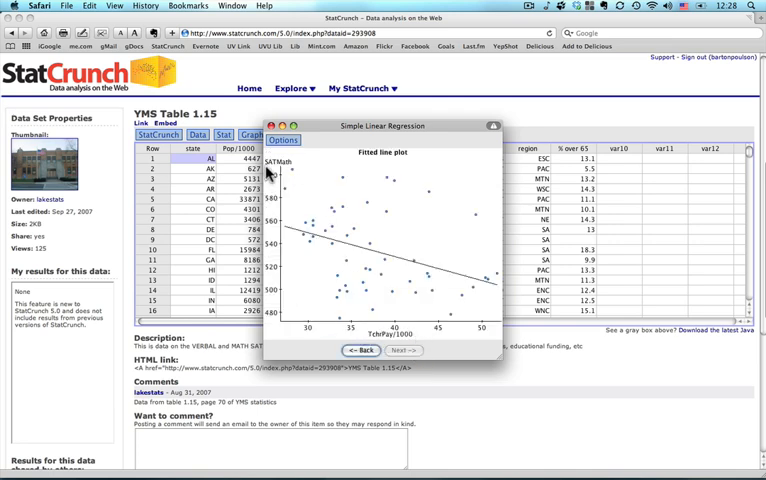